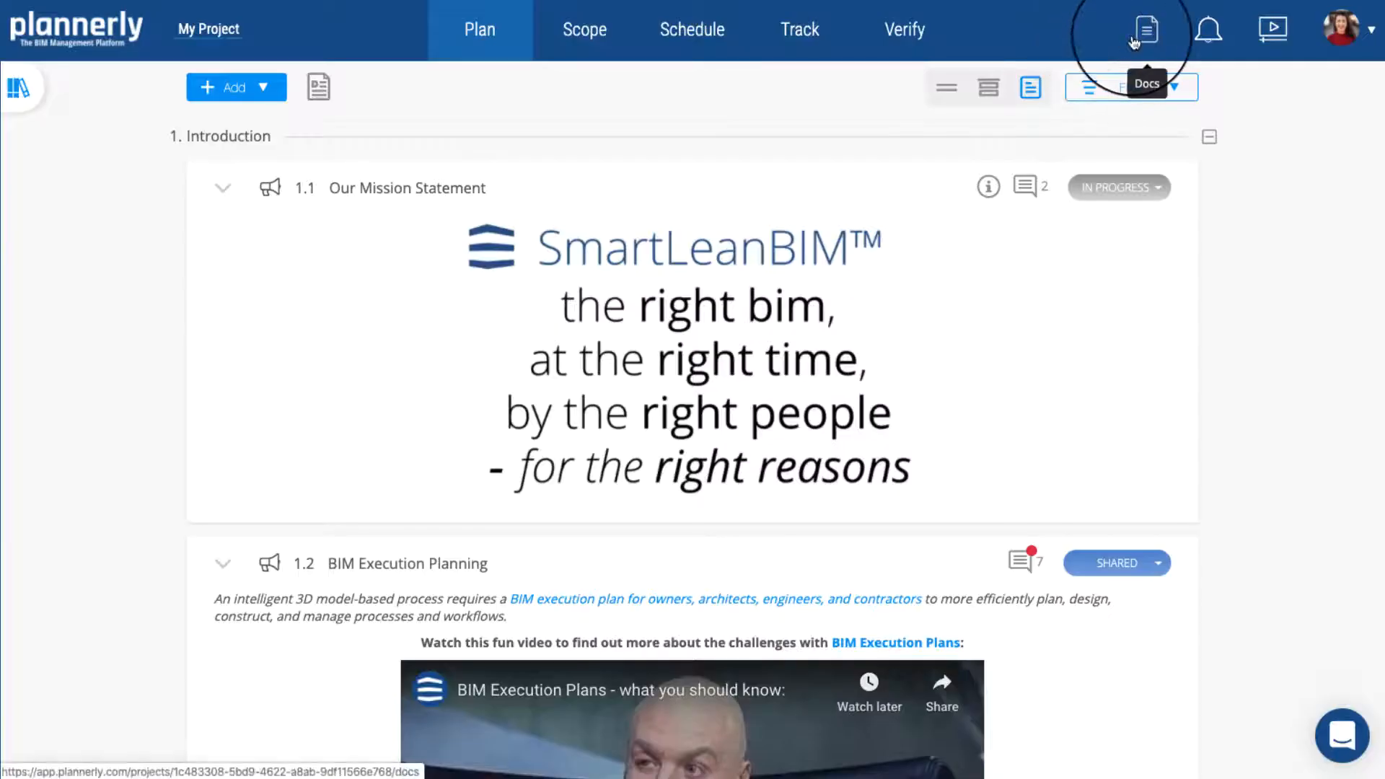
# Open the project's PDF document builder from the Docs icon.
pyautogui.click(1149, 29)
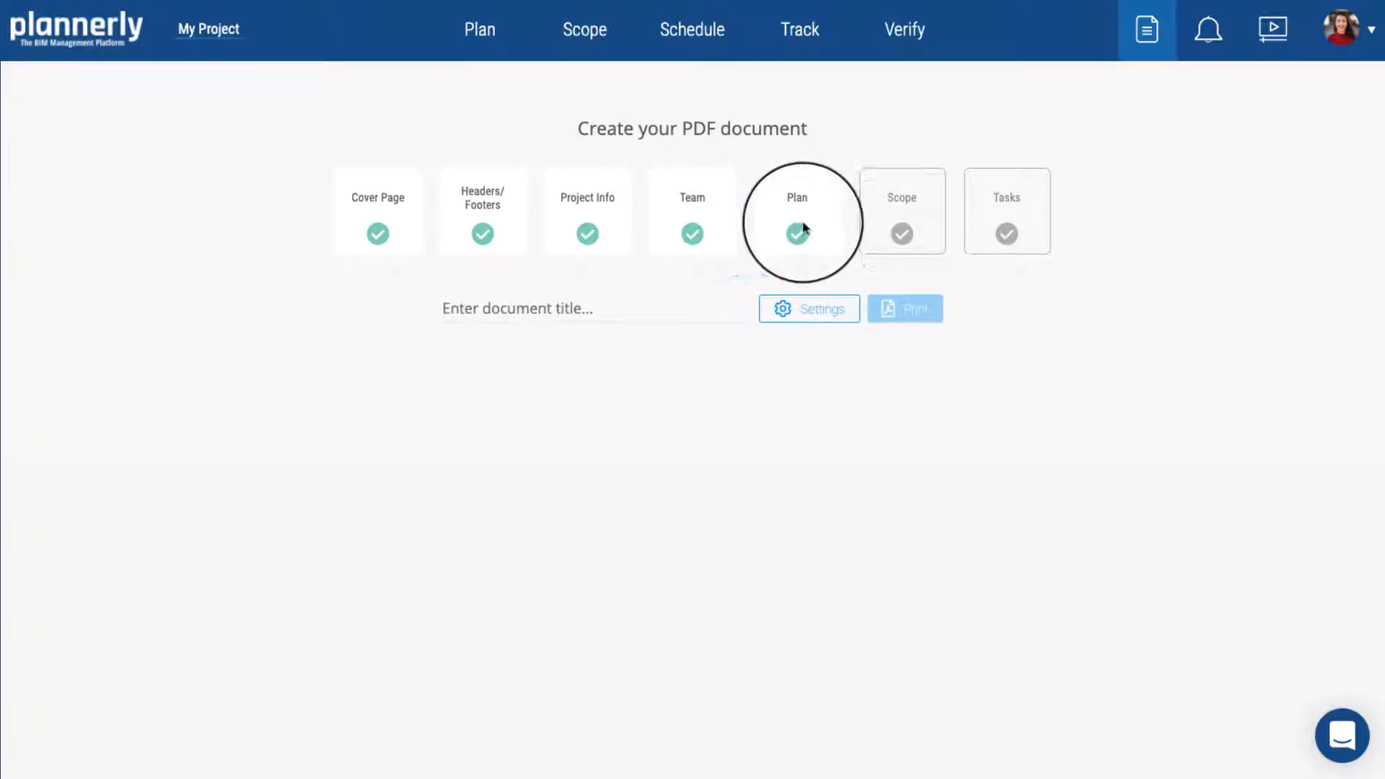
# Open the PDF output settings and show the Cover Page choices.
pyautogui.click(809, 308)
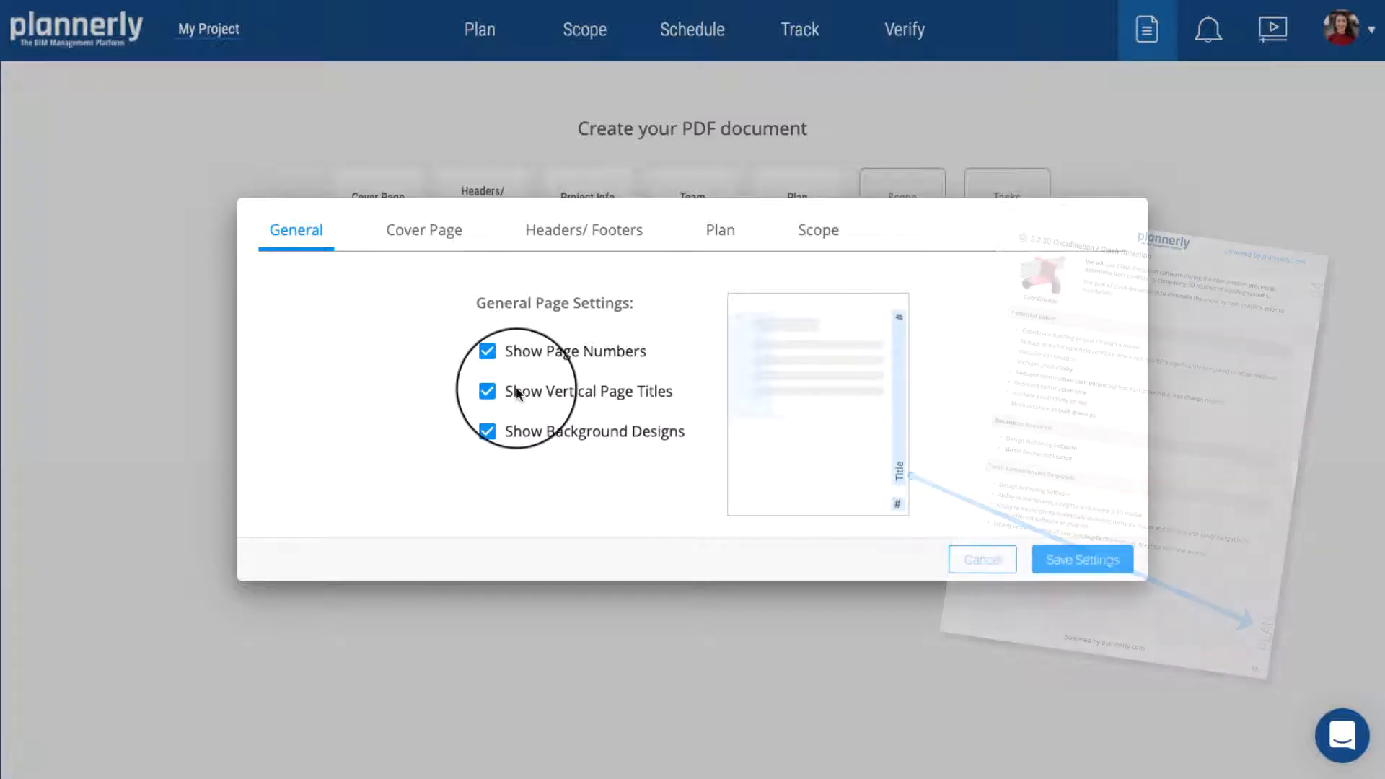
pyautogui.click(423, 229)
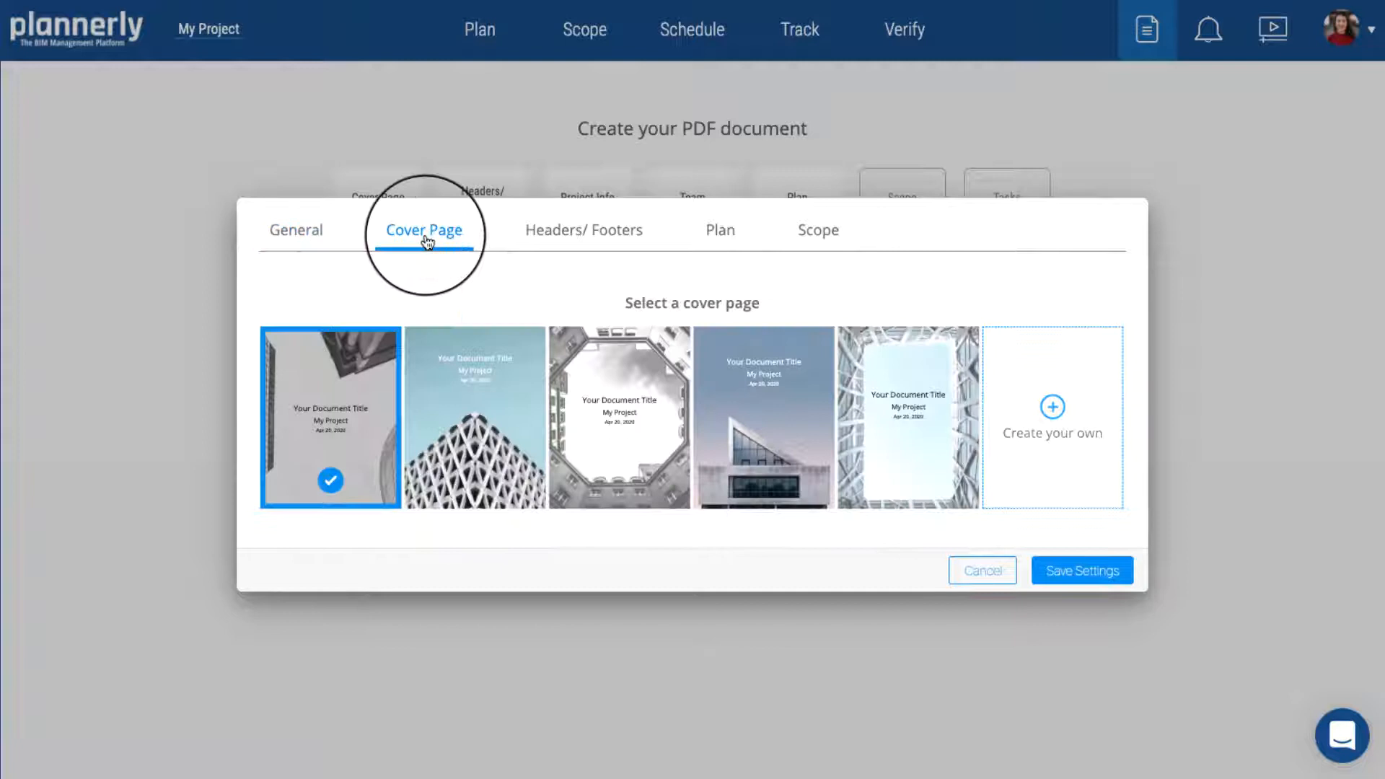
# Build and save a cover page with the project cover image, logo and BIM Execution Plan title.
pyautogui.click(1052, 407)
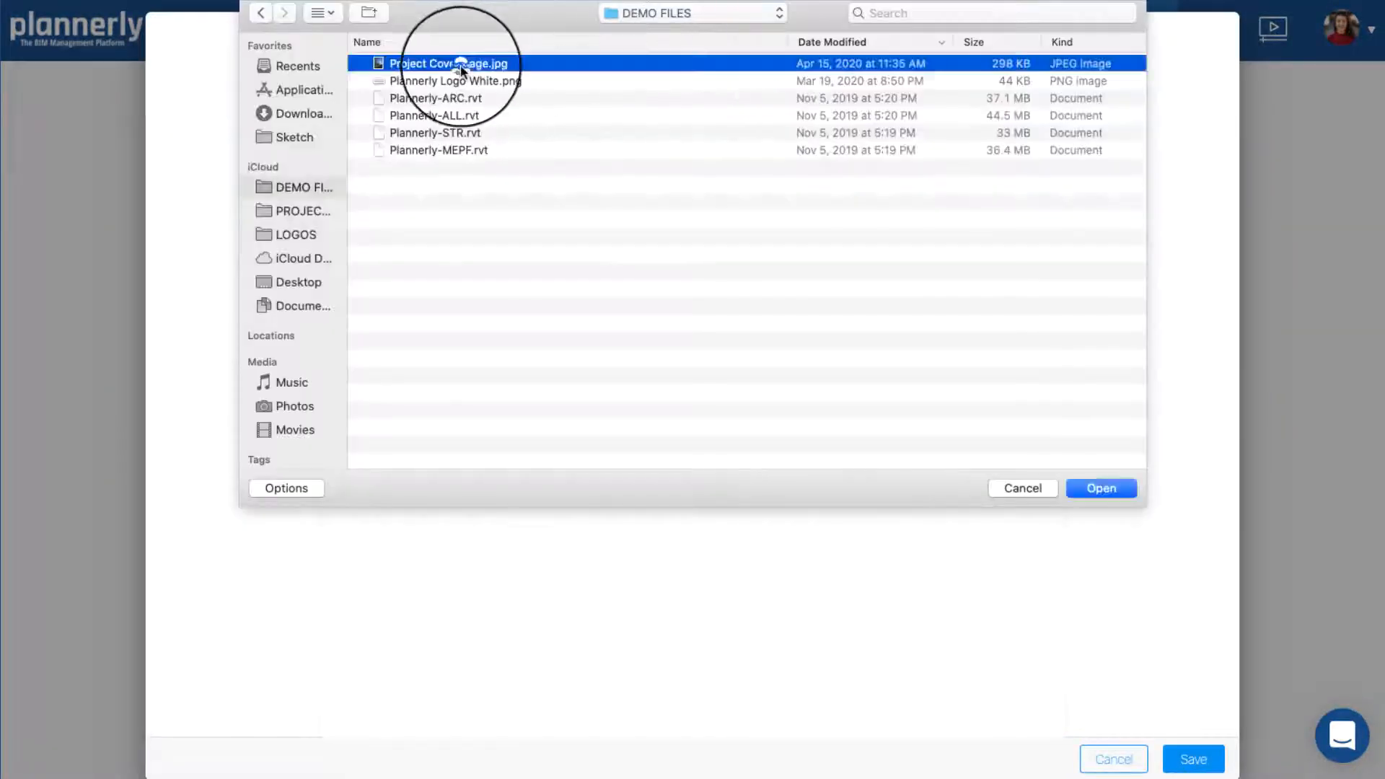
pyautogui.click(1101, 488)
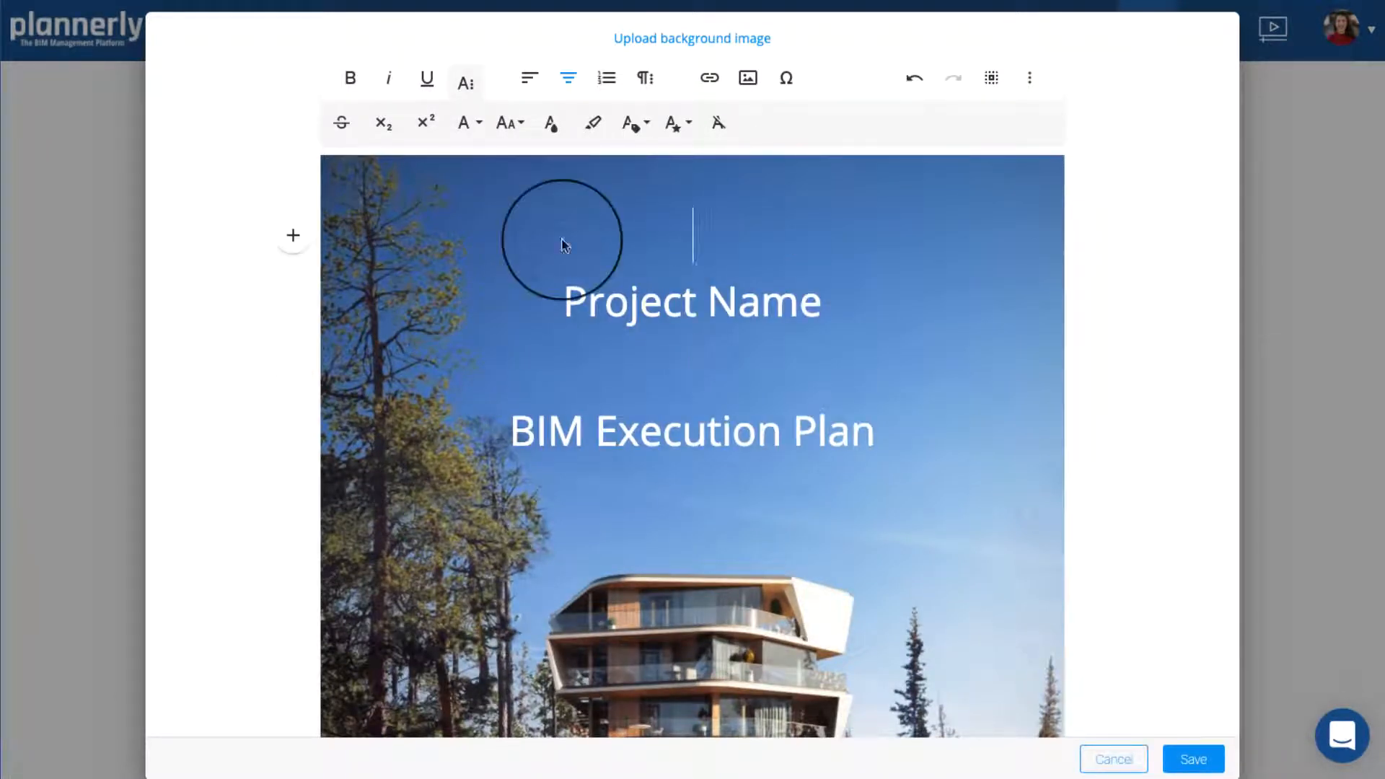
pyautogui.click(746, 77)
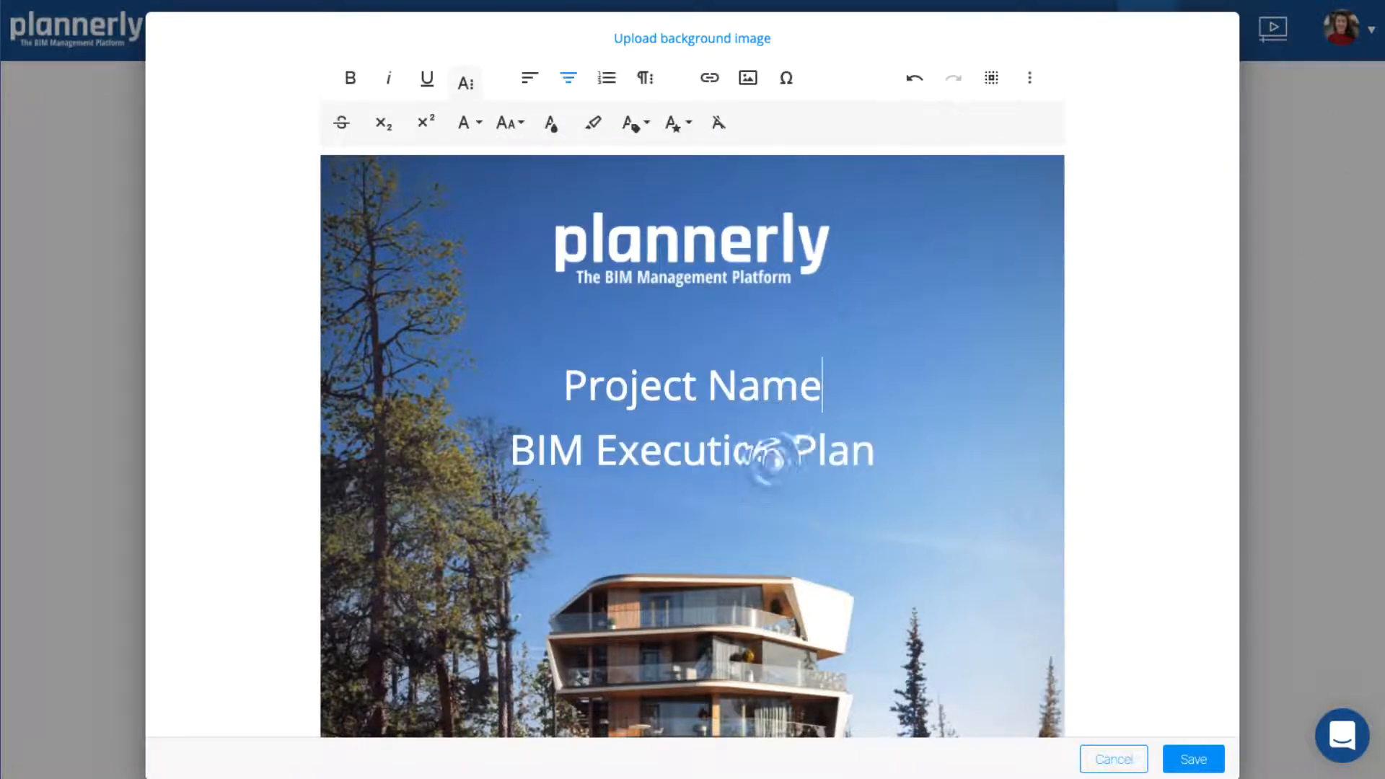
pyautogui.click(506, 122)
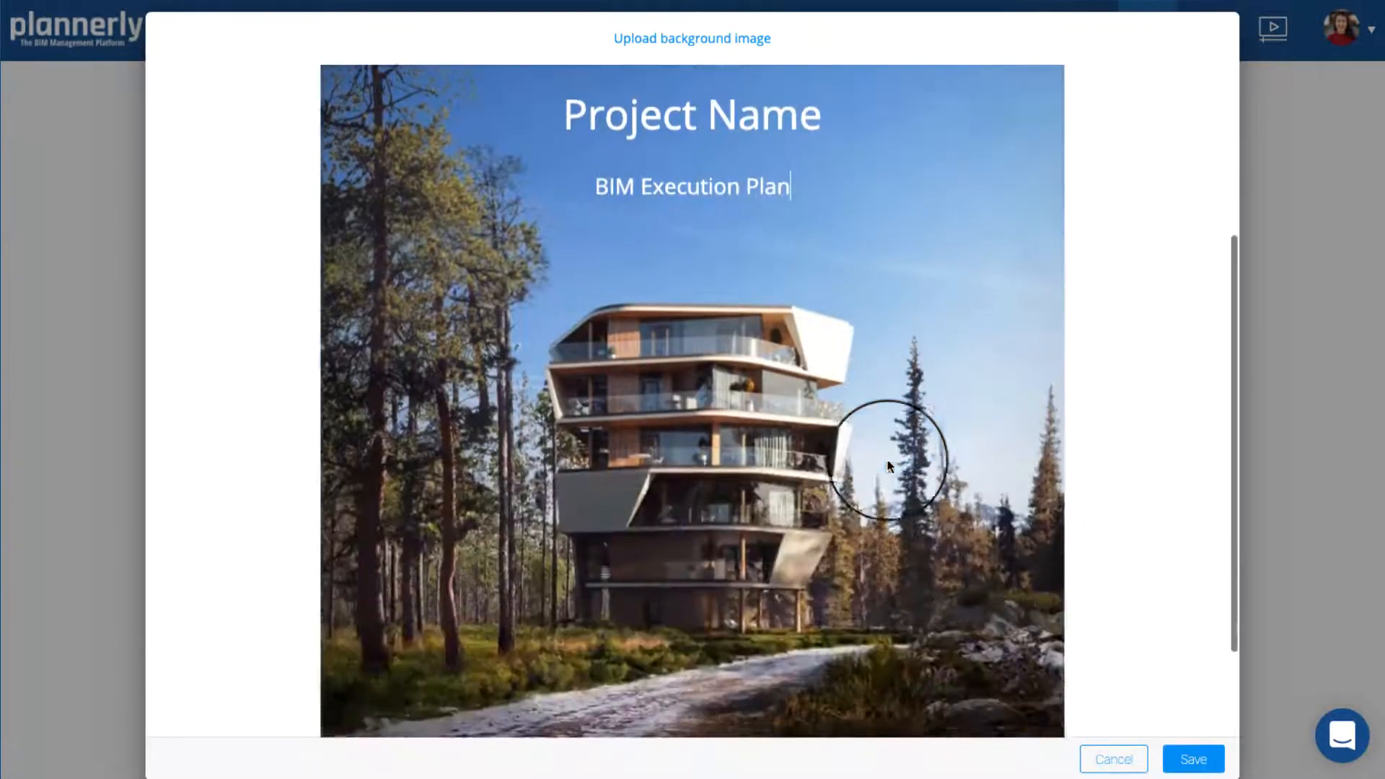
pyautogui.click(1193, 759)
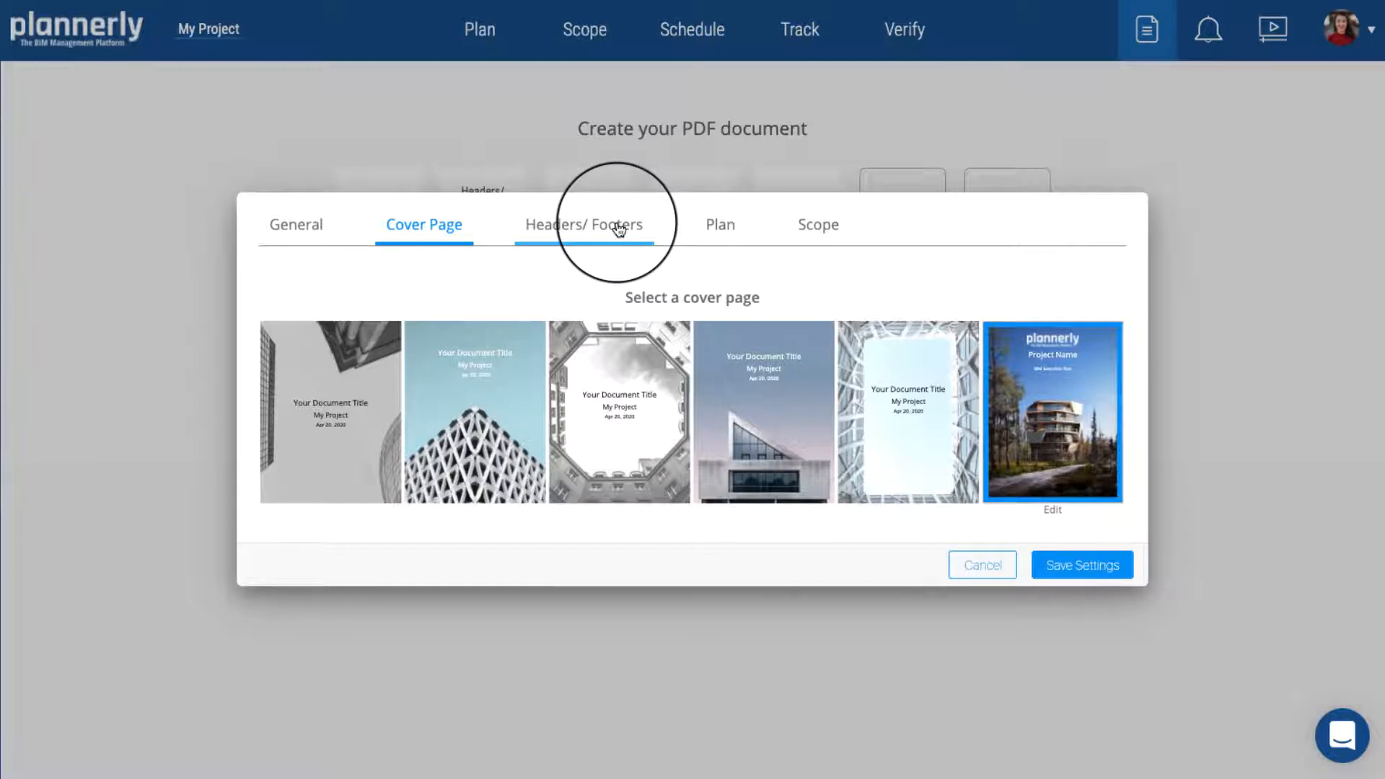
# Review the plannerly.com header and footer, then show the Plan section options.
pyautogui.click(584, 225)
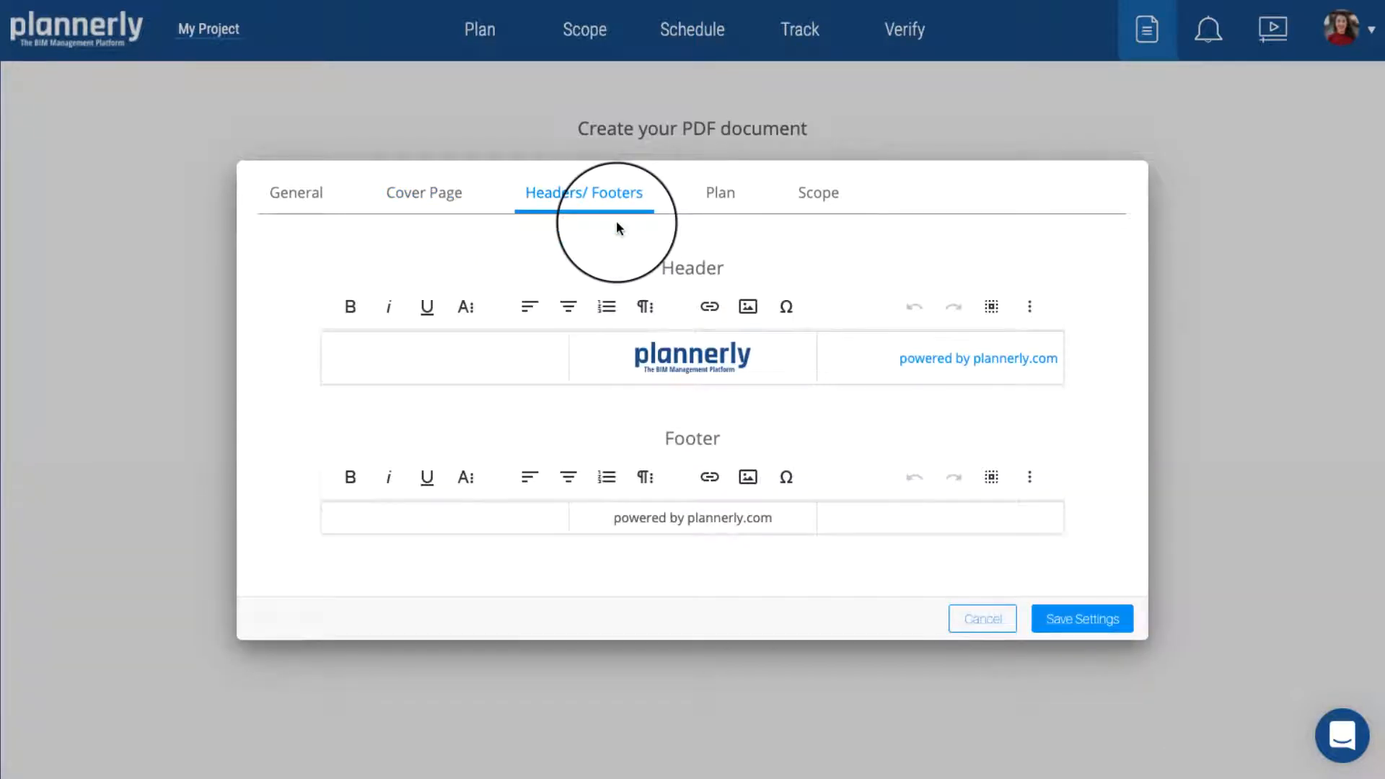
pyautogui.click(693, 355)
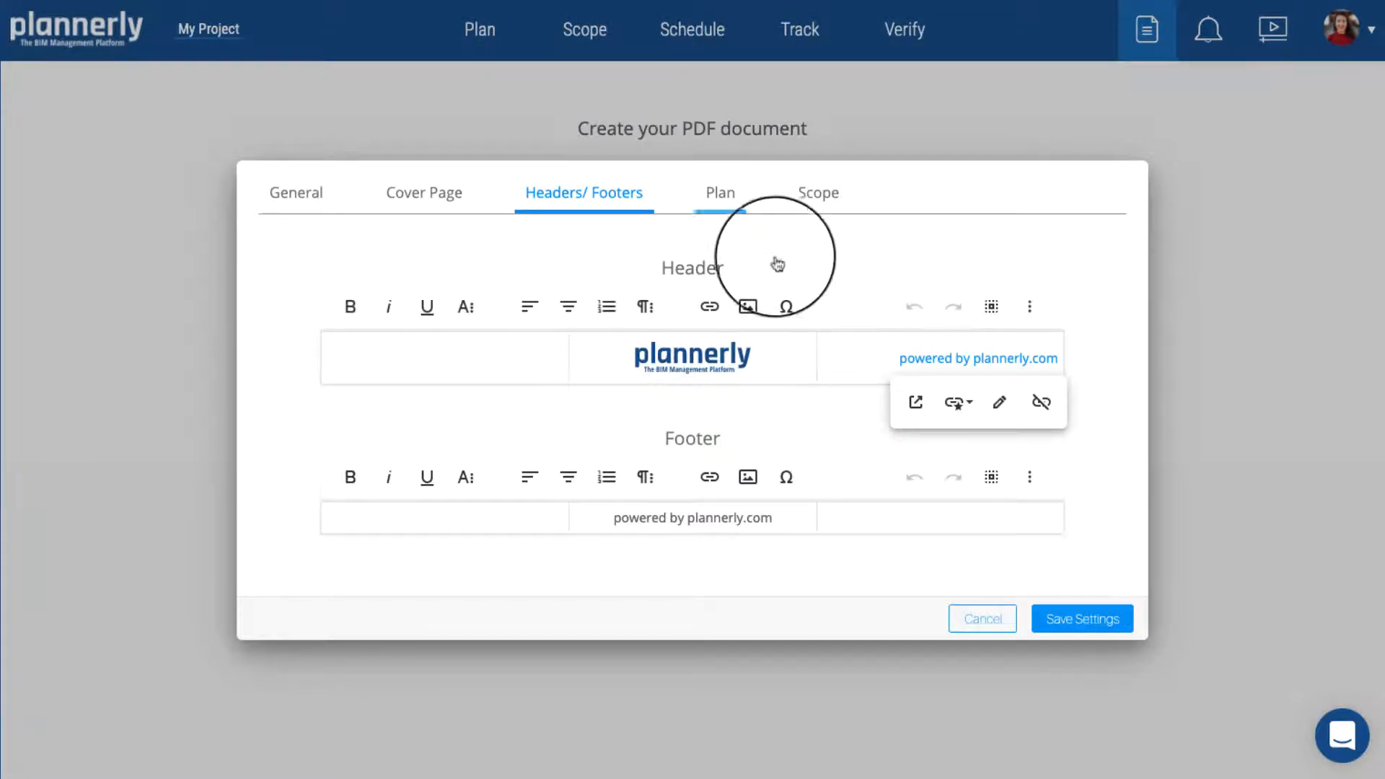
pyautogui.click(719, 193)
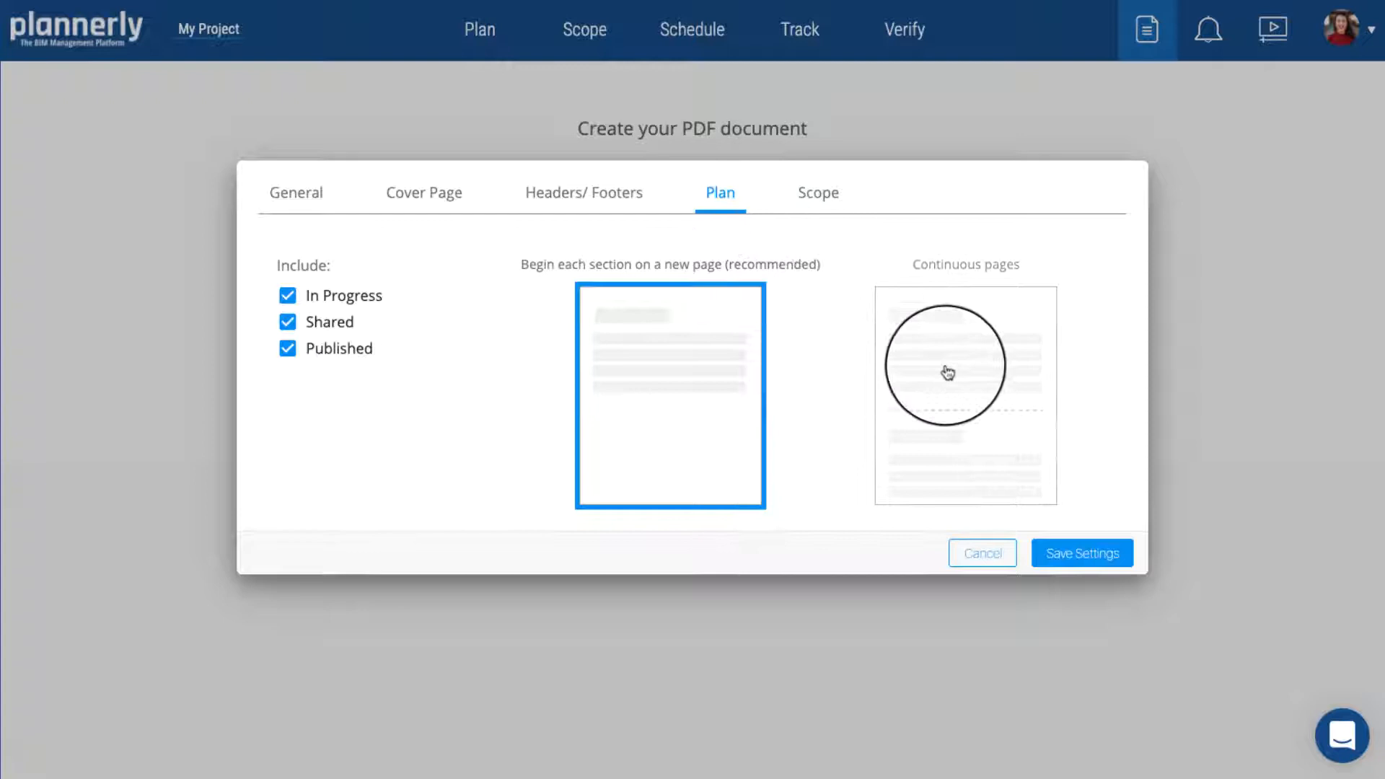
# Keep each plan section on a new page instead of continuous pages, and save the settings.
pyautogui.click(947, 370)
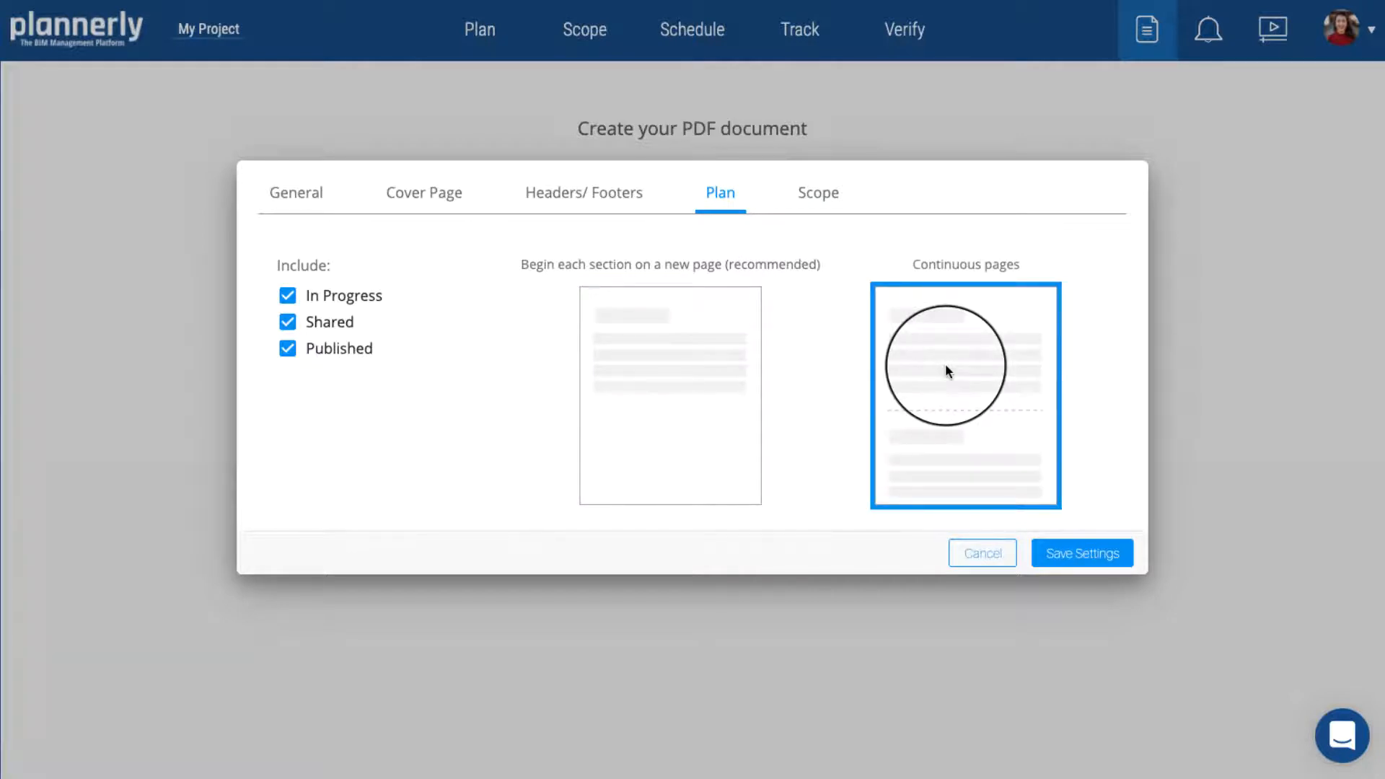
pyautogui.click(684, 377)
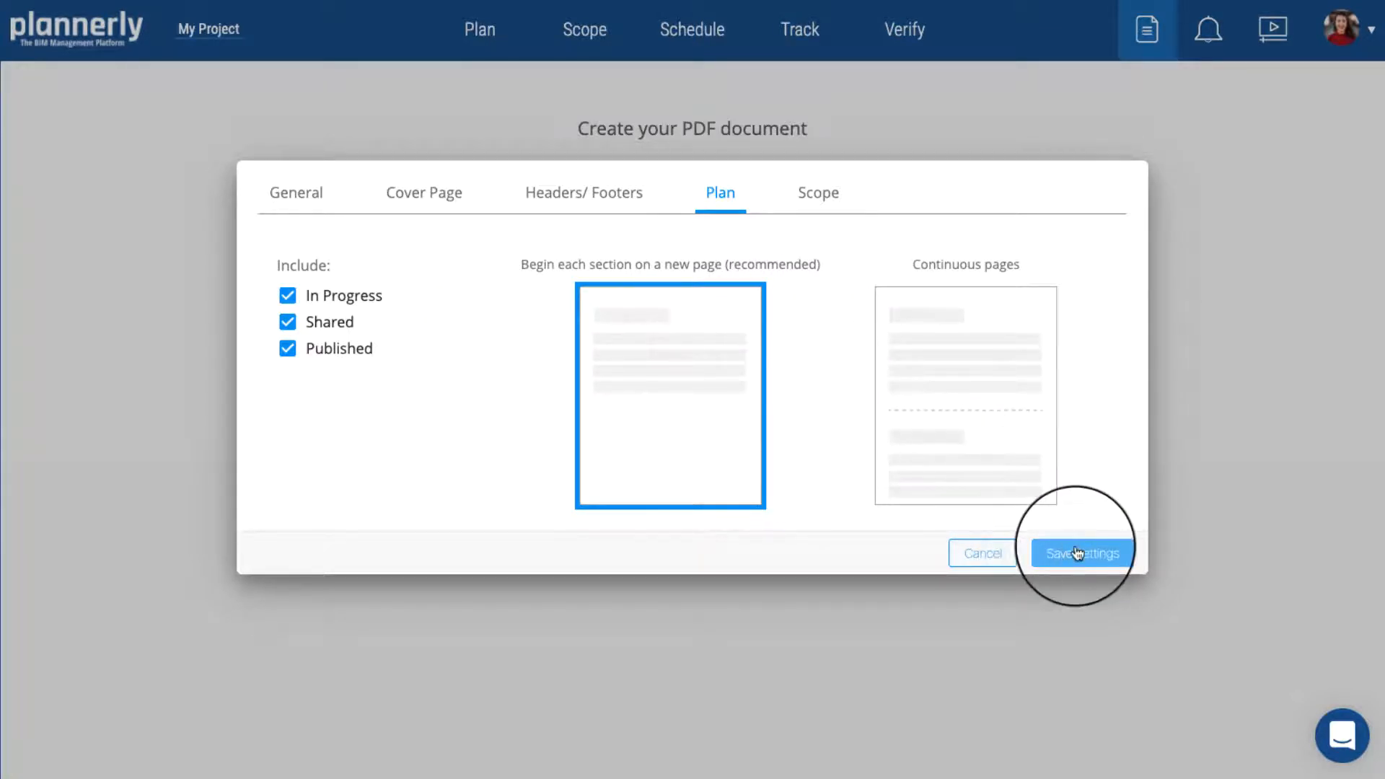
pyautogui.click(1080, 553)
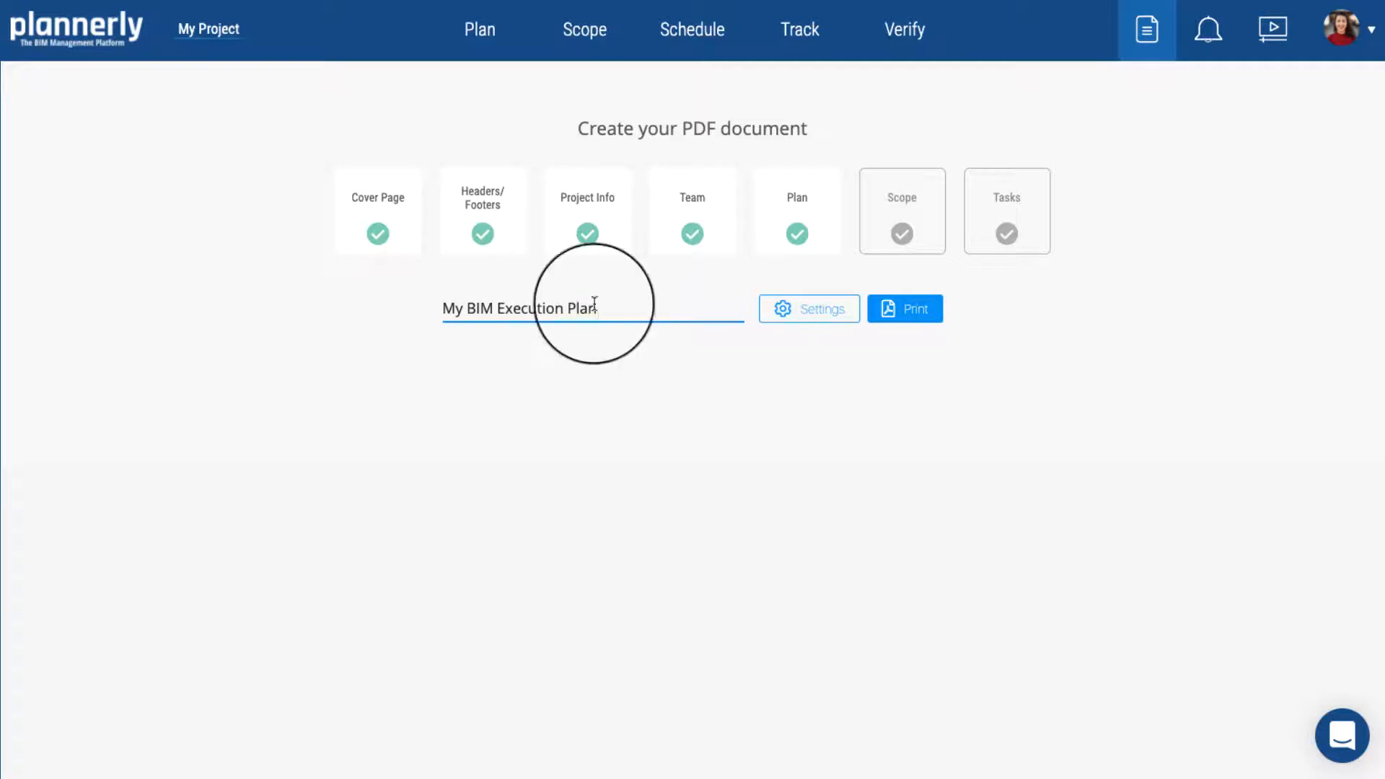
# Print My BIM Execution Plan to the archive, unlock it with a public link, and open it.
pyautogui.click(905, 309)
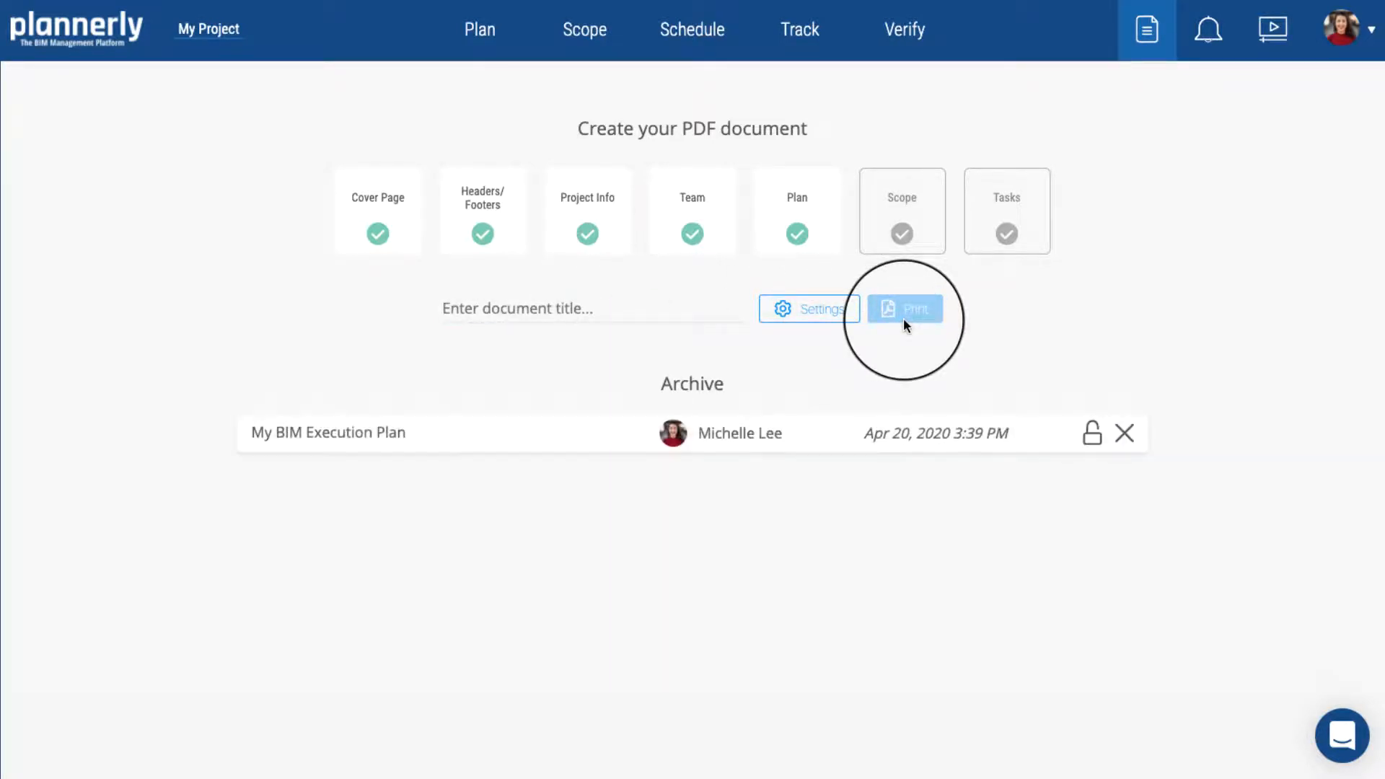
pyautogui.moveTo(1092, 433)
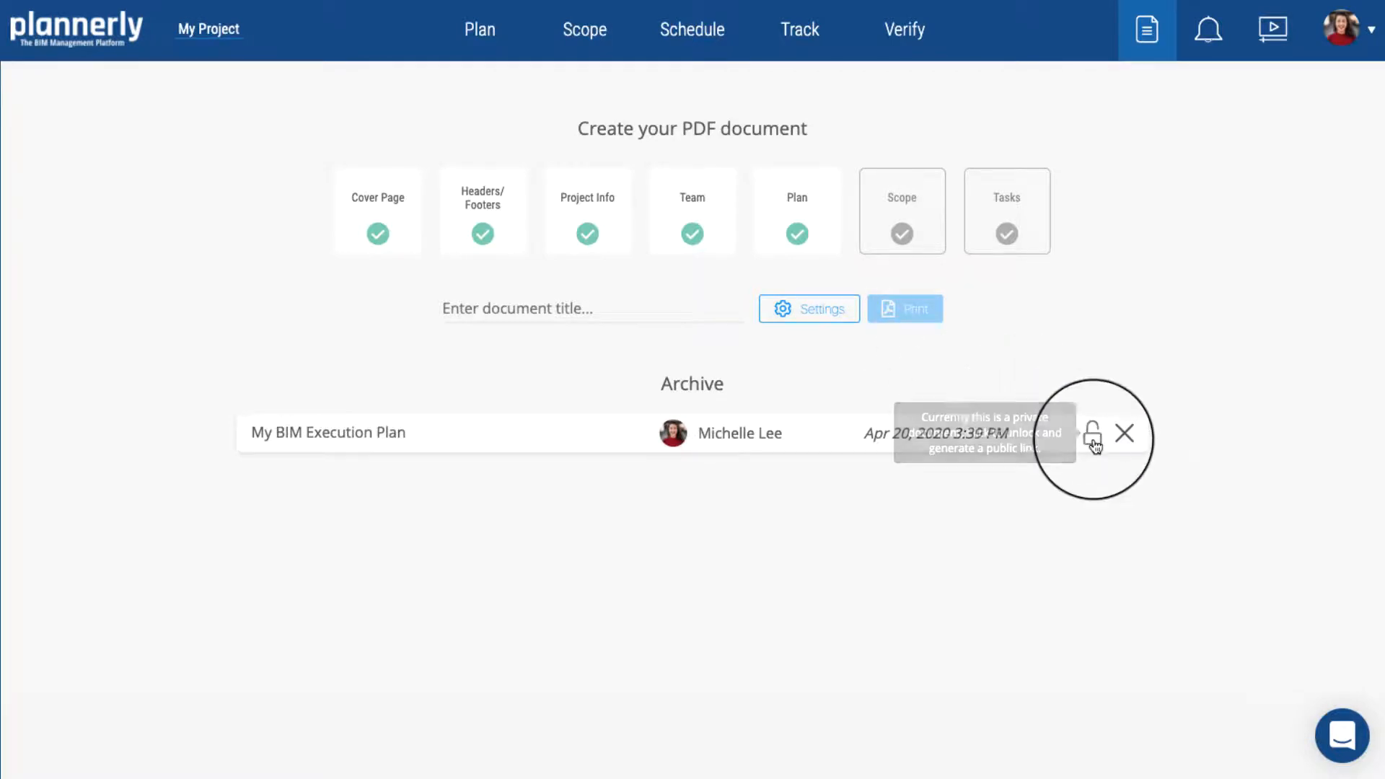
pyautogui.click(1092, 433)
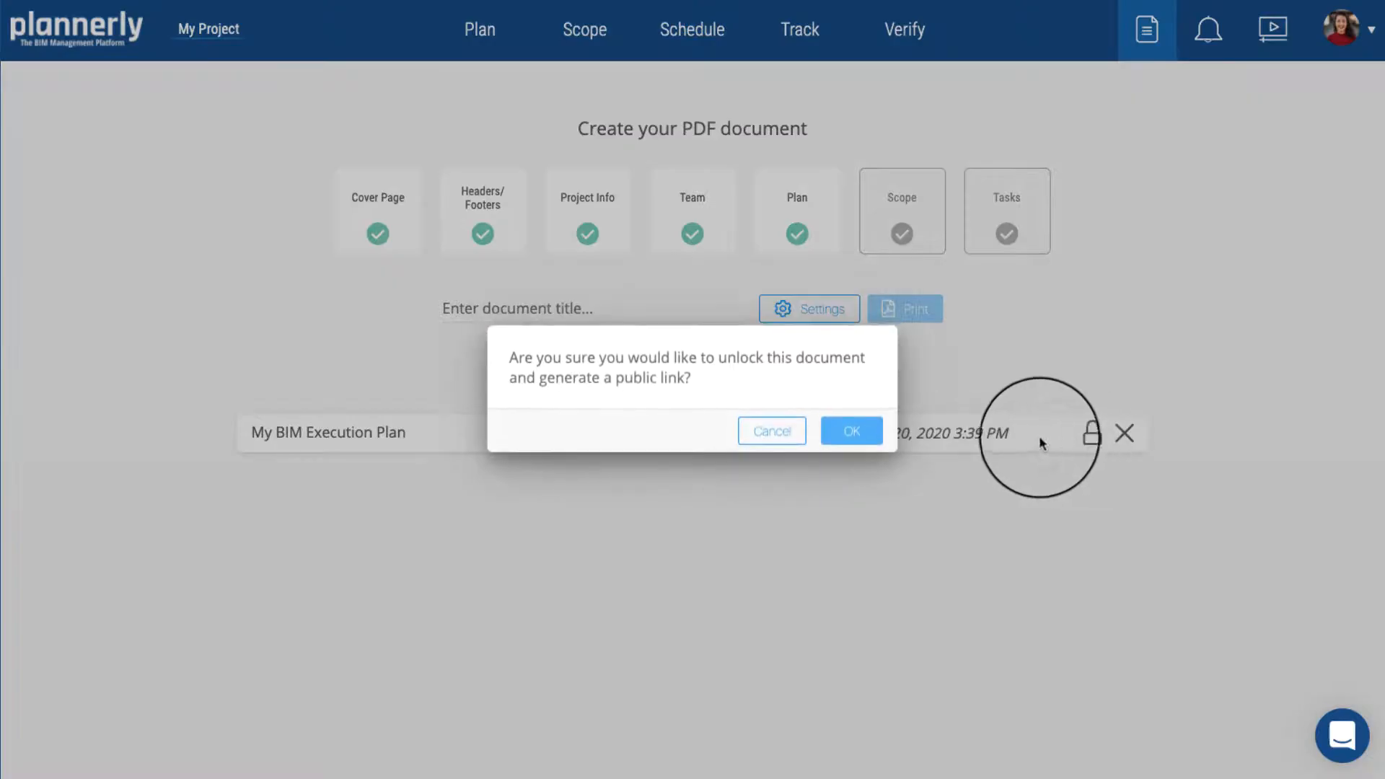
pyautogui.click(851, 431)
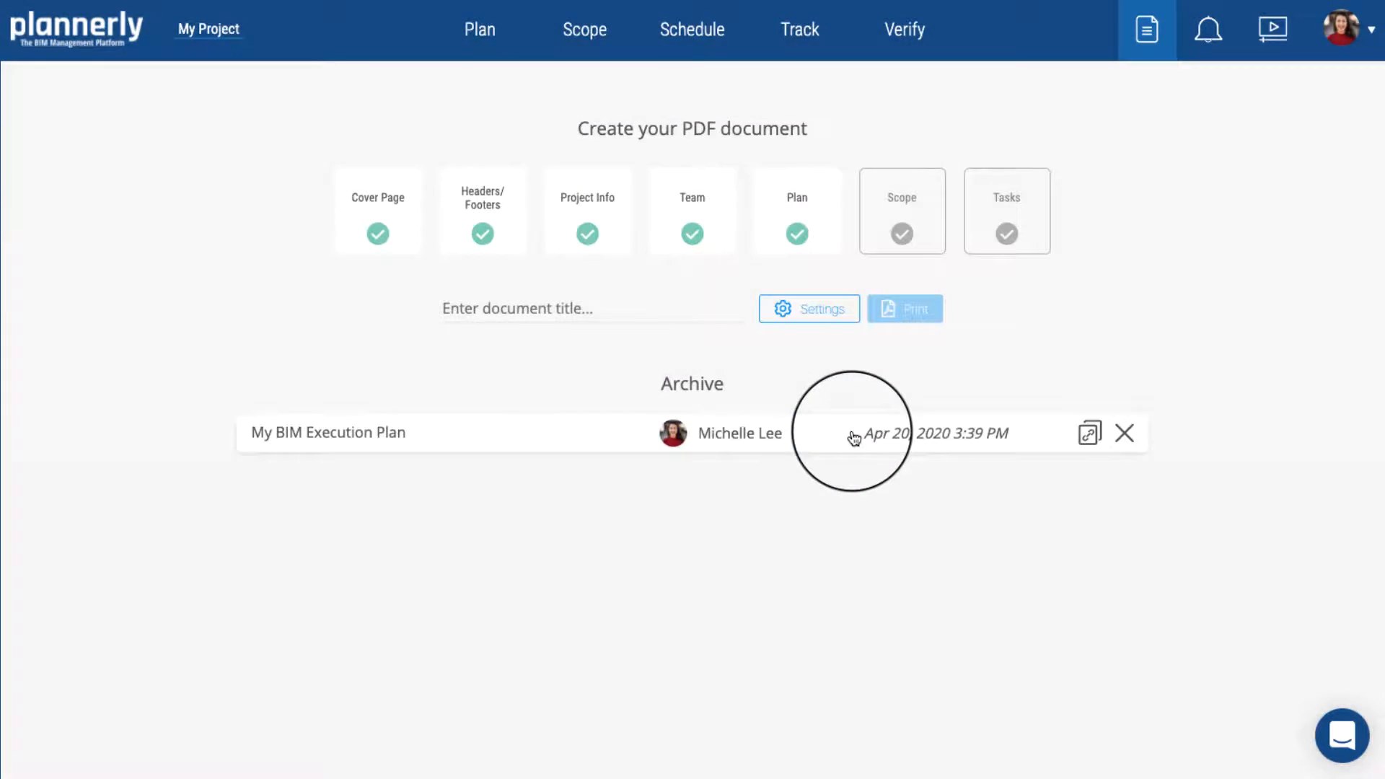
pyautogui.click(1089, 432)
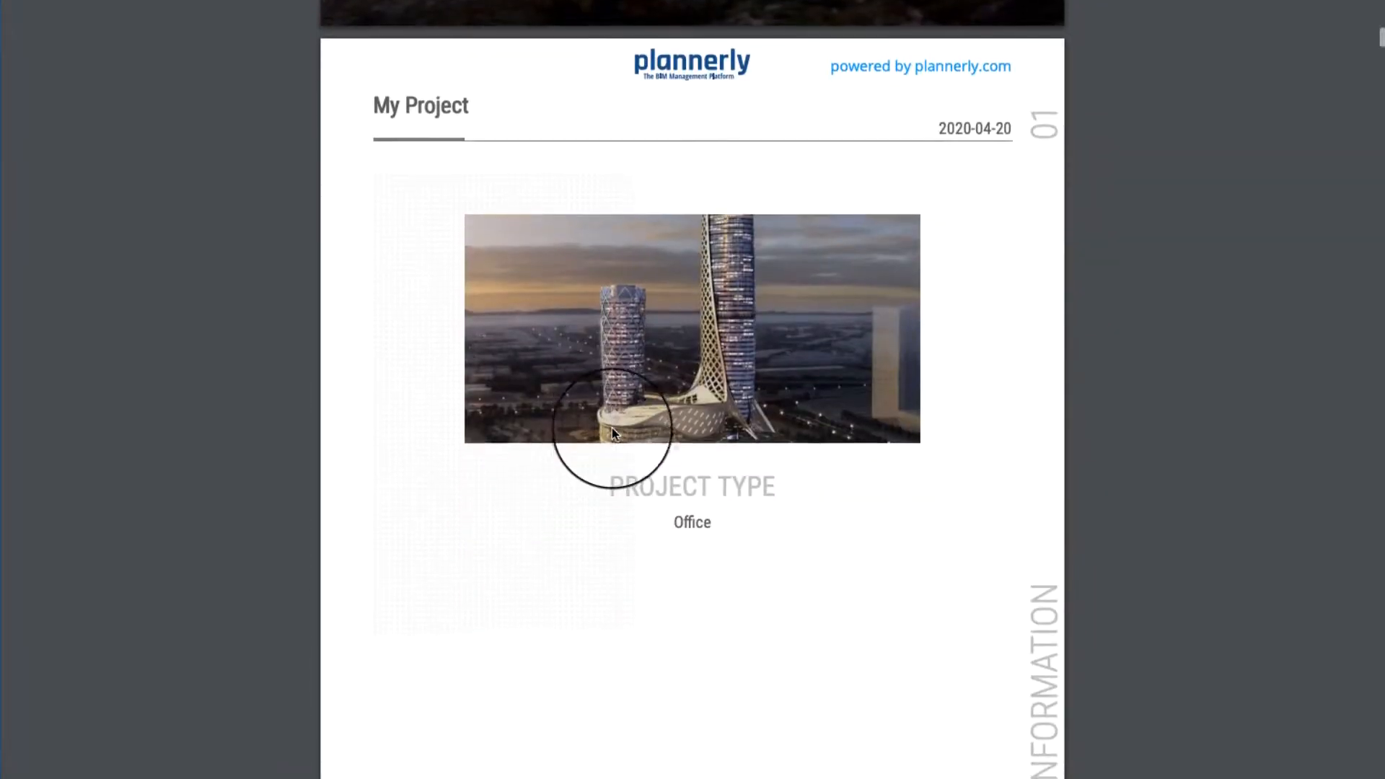
pyautogui.scroll(-3)
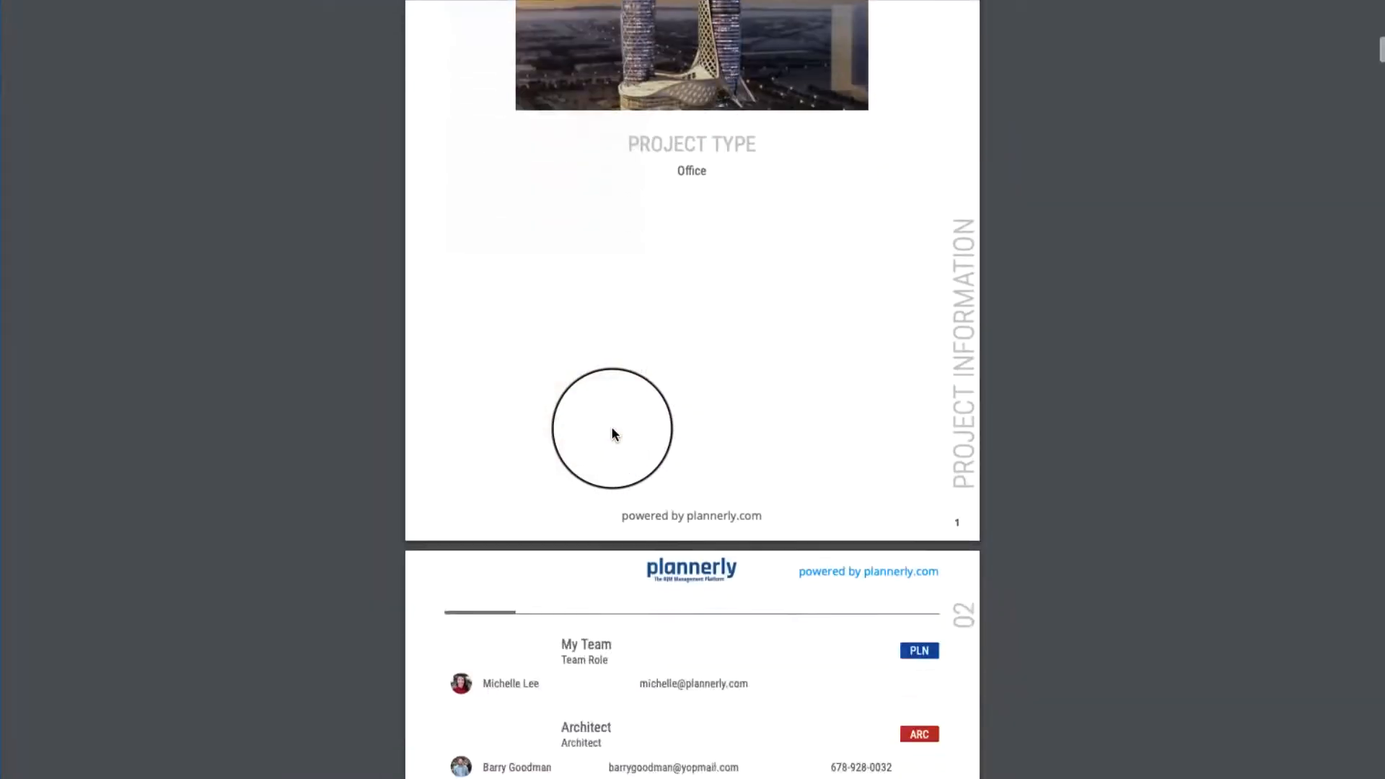
pyautogui.scroll(-3)
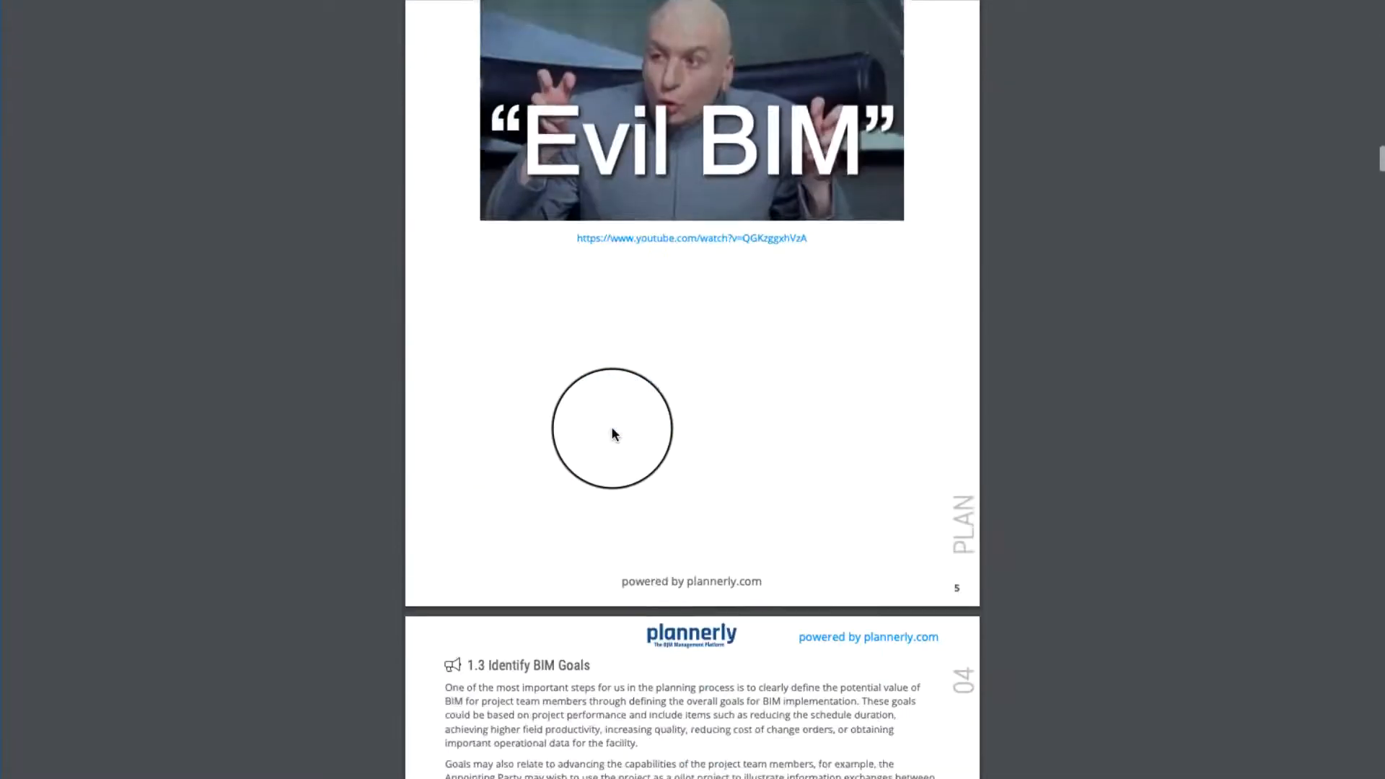
pyautogui.scroll(-3)
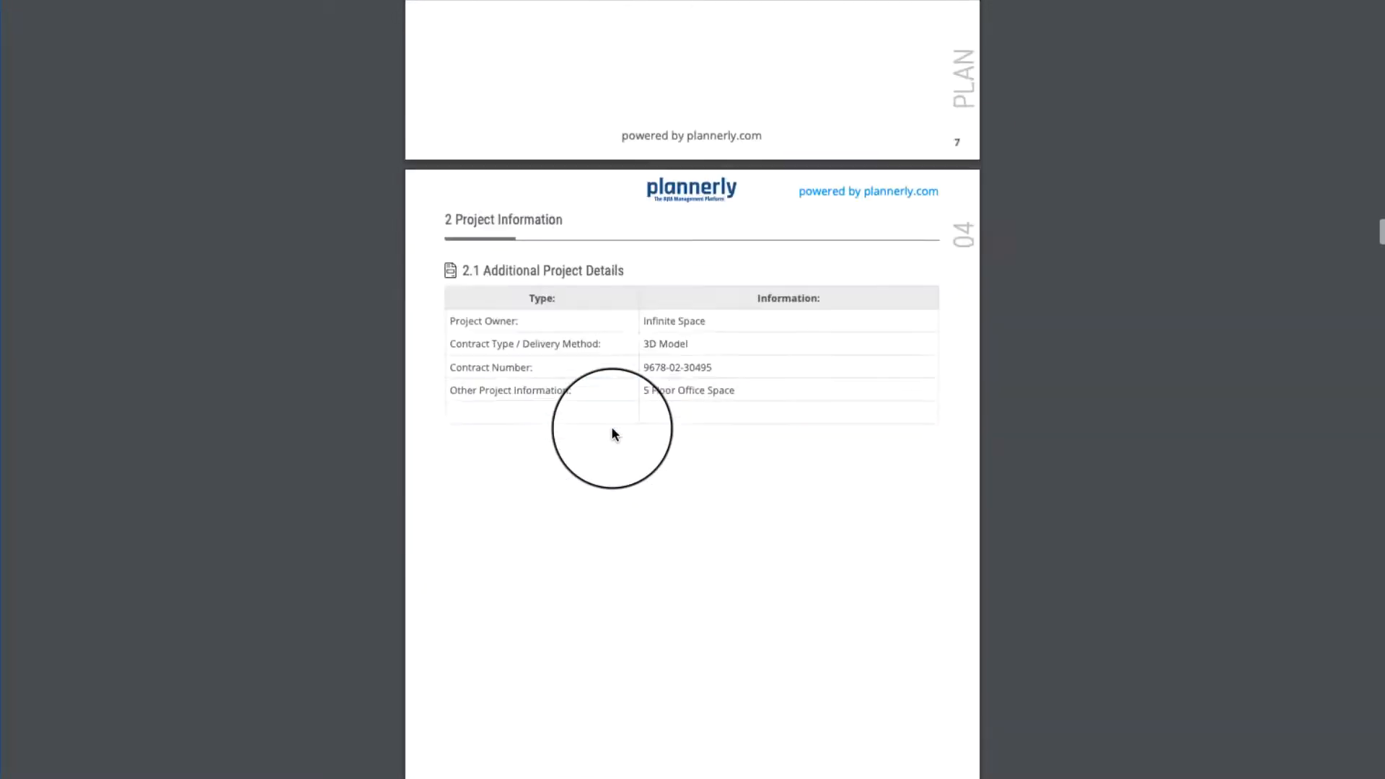
pyautogui.scroll(-3)
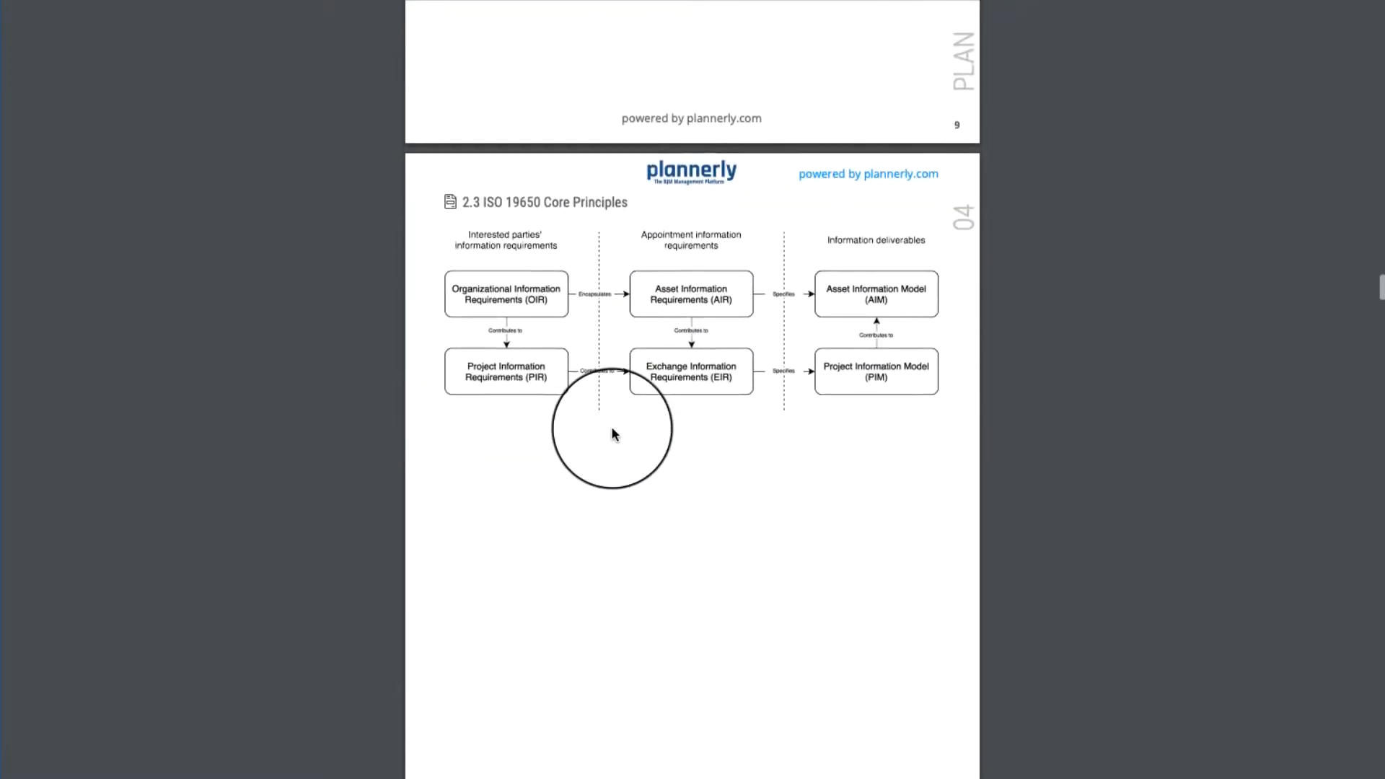
pyautogui.scroll(-3)
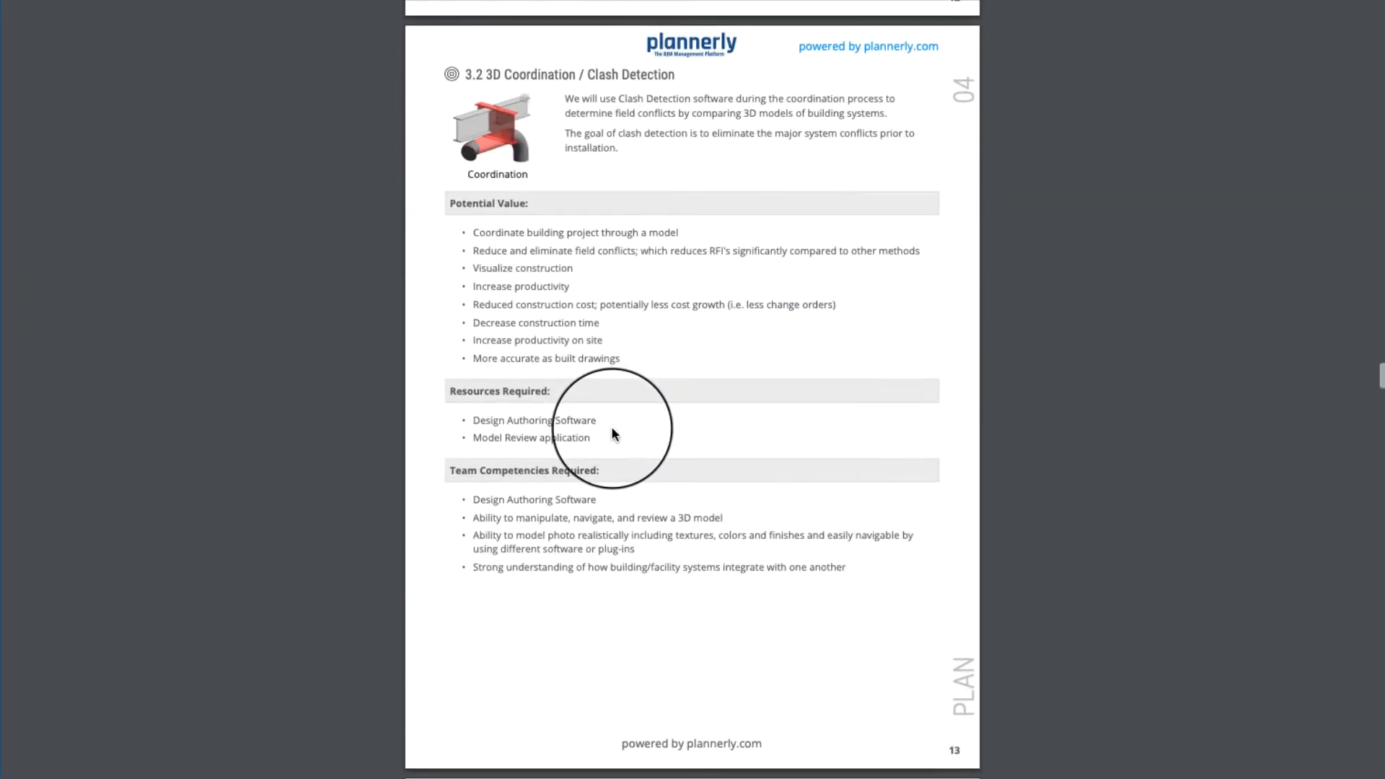